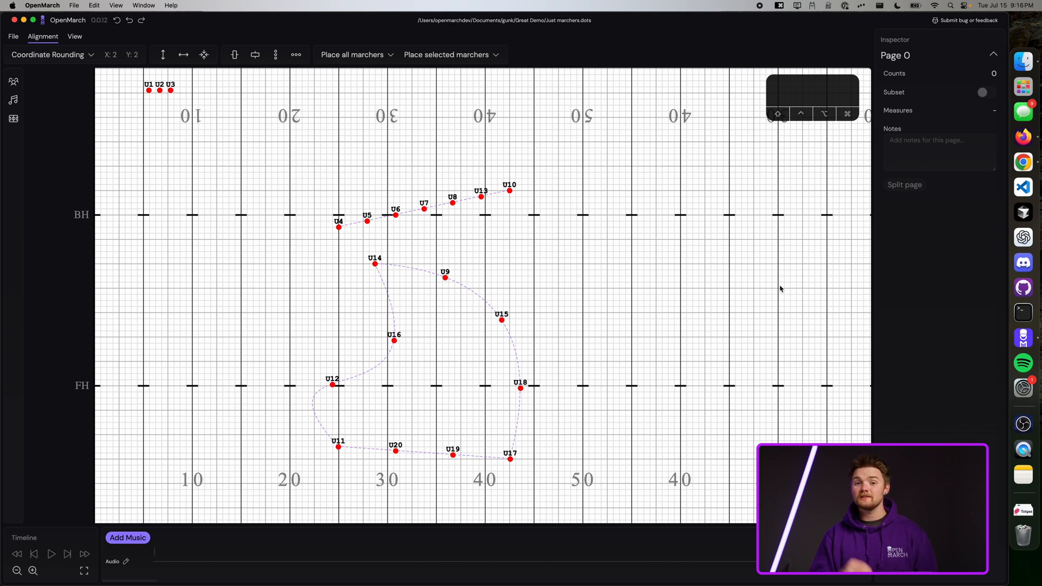
mouse_move(472, 142)
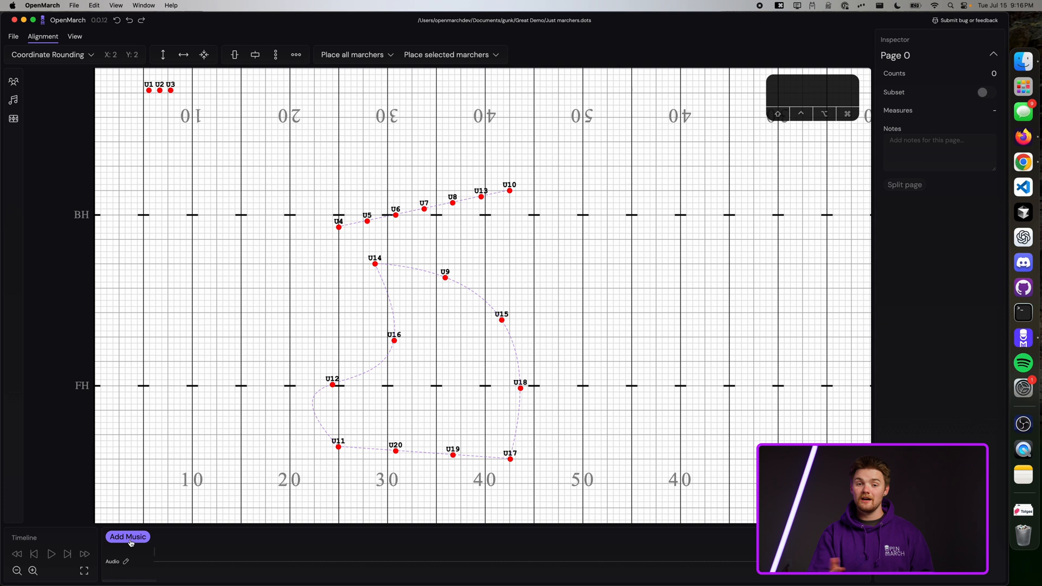
Create a 120 bpm 4/4 tempo group and extend it to cover measures 1–20.
left_click(128, 538)
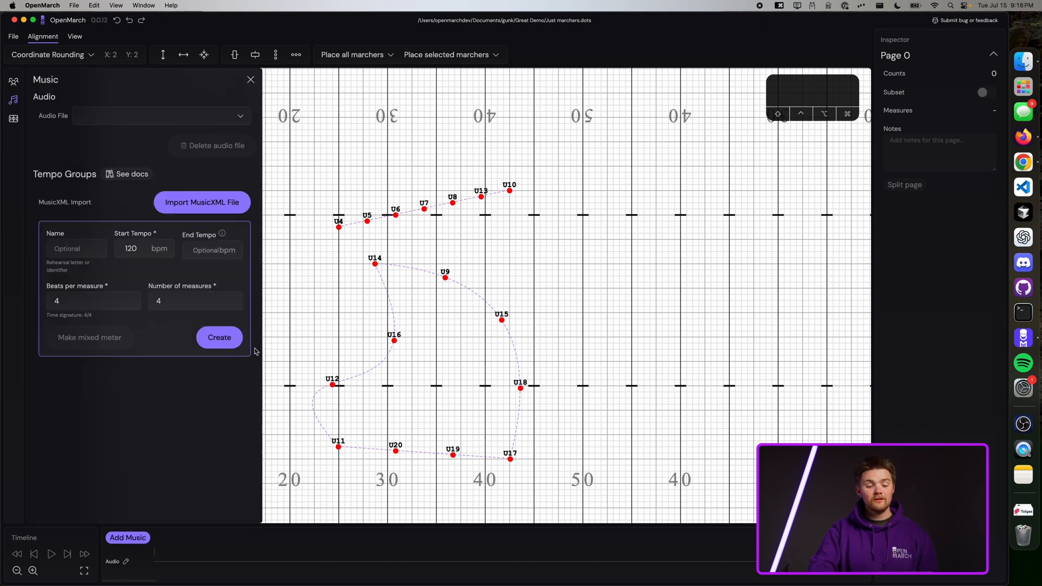
left_click(218, 336)
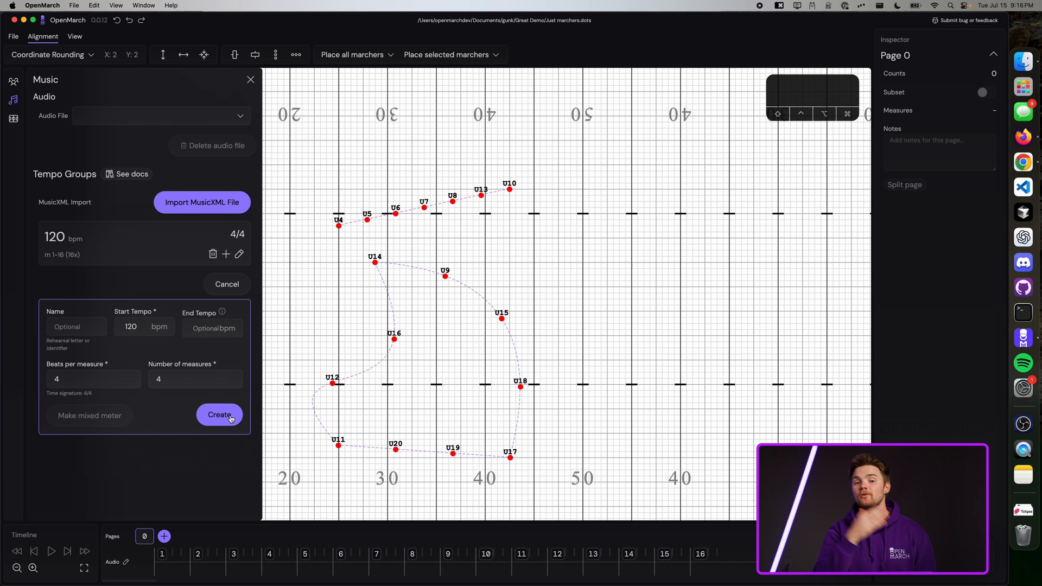
left_click(218, 415)
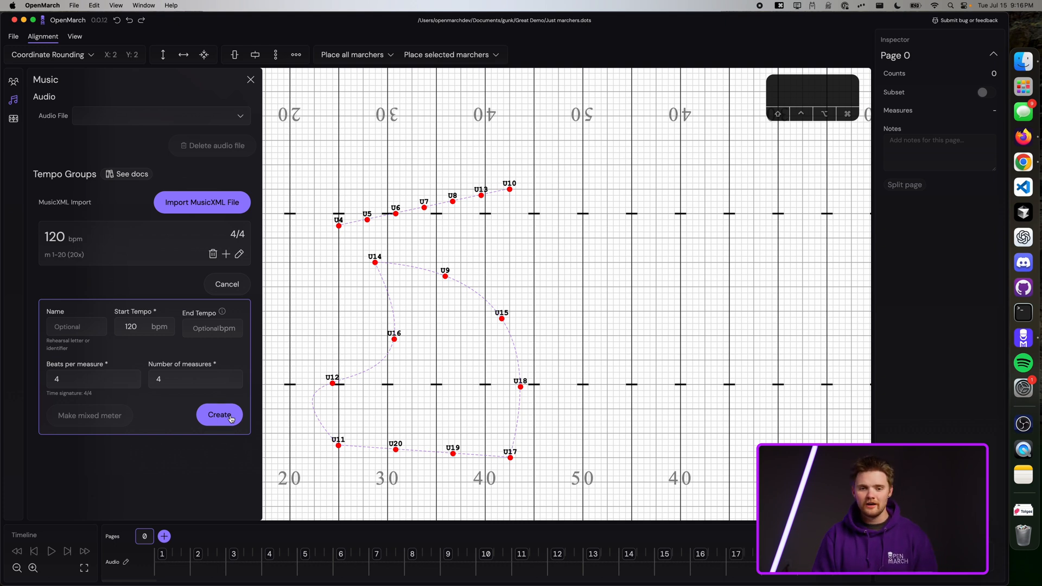
left_click(218, 414)
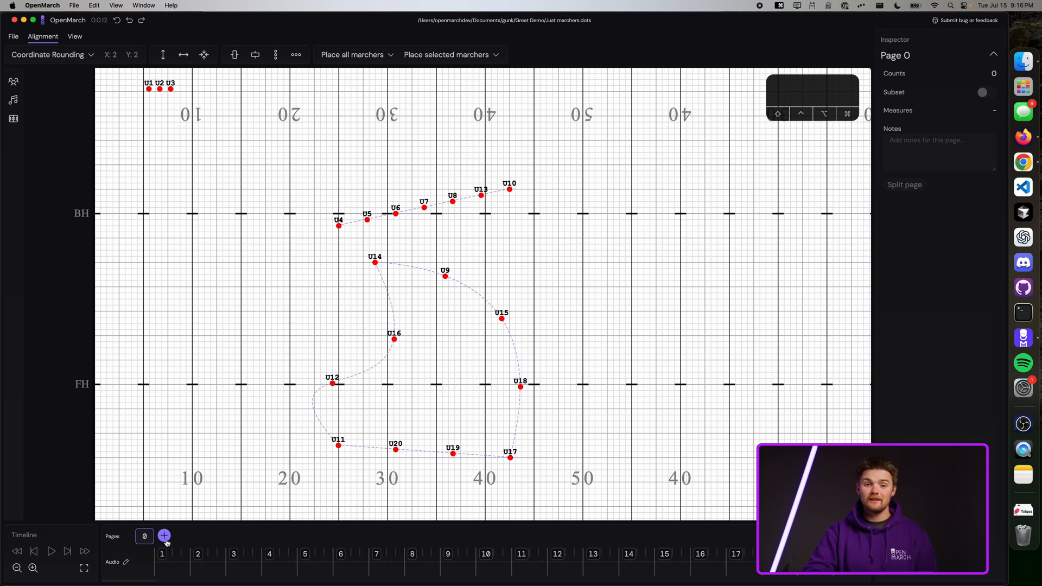
Add page 1 after page 0 and switch between pages 0 and 1 to check it.
left_click(164, 537)
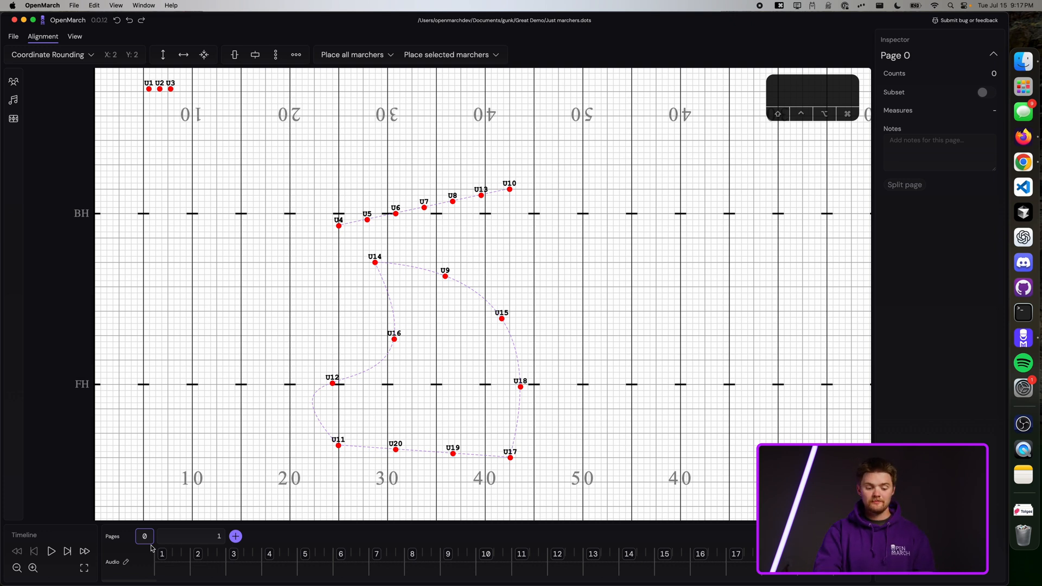
left_click(191, 537)
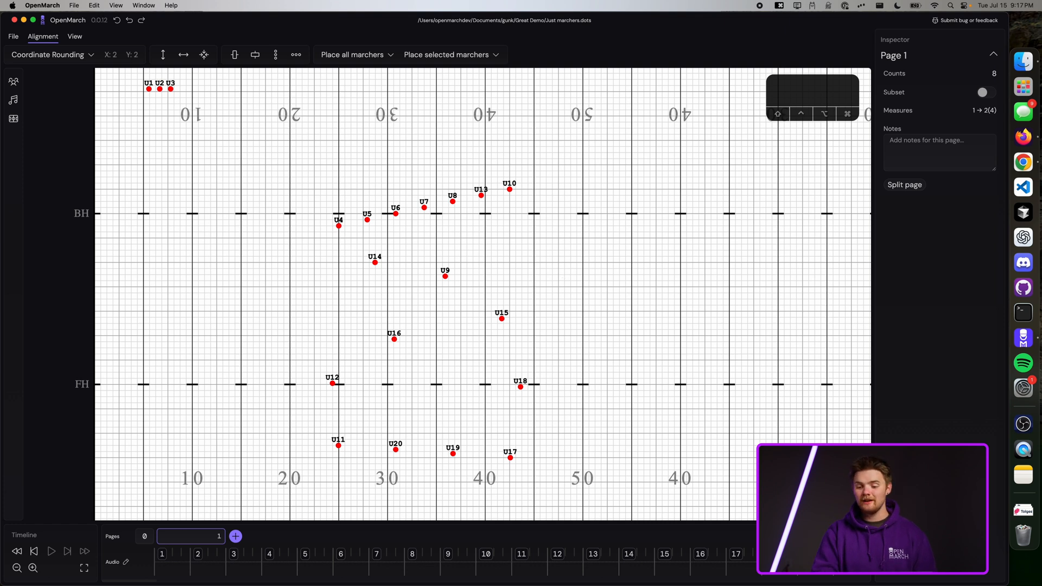
mouse_move(344, 431)
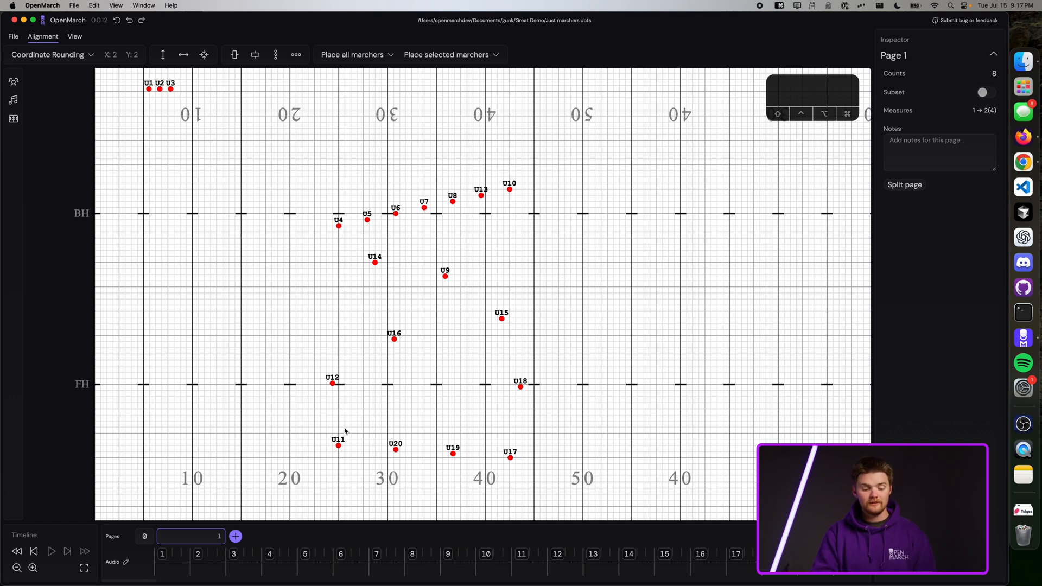
left_click(145, 537)
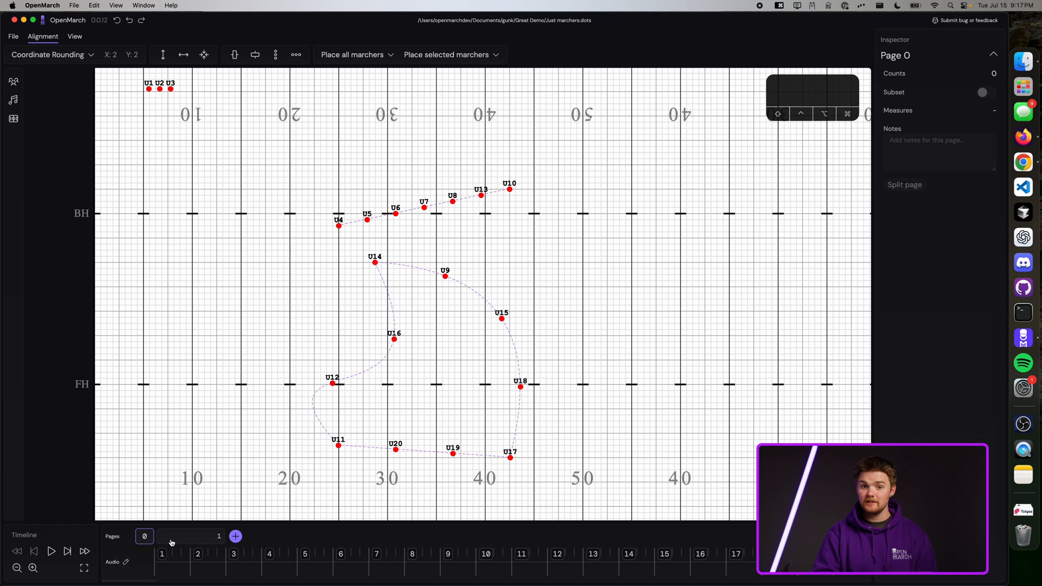
left_click(144, 536)
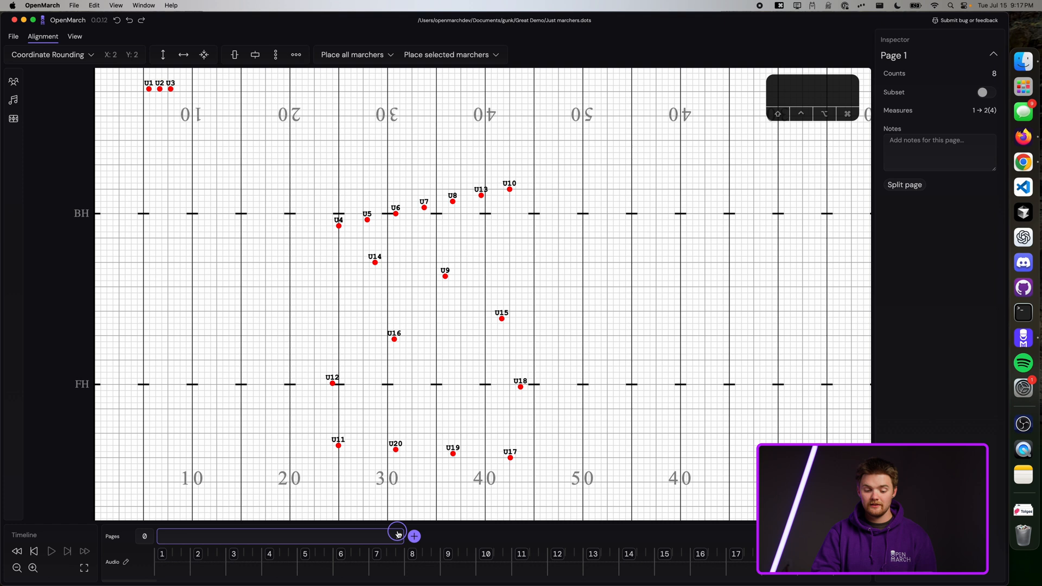
Stretch page 1 to 24 counts, add page 2, then return page 1 to eight counts.
left_click(414, 537)
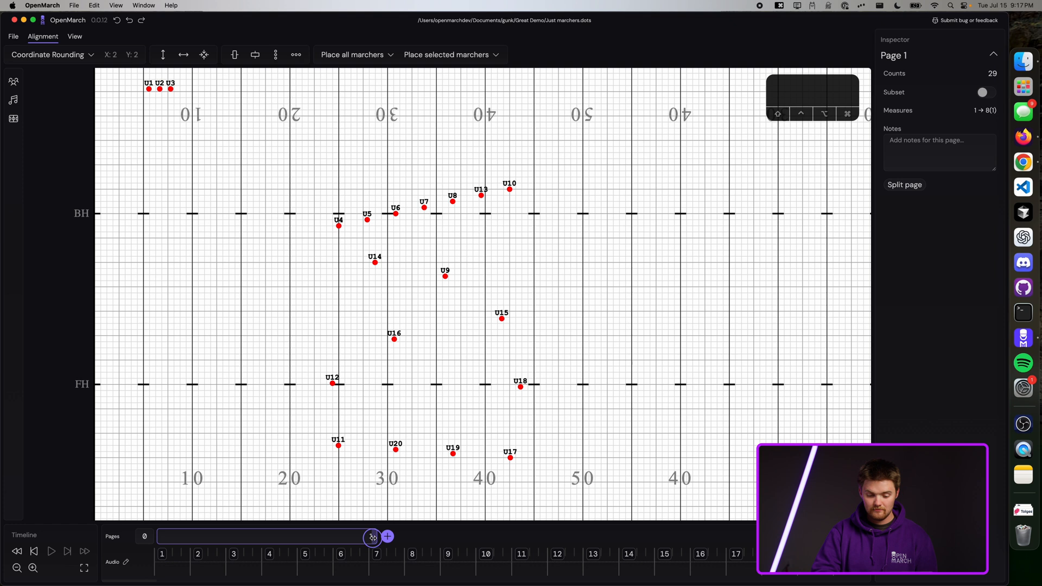
left_click(372, 537)
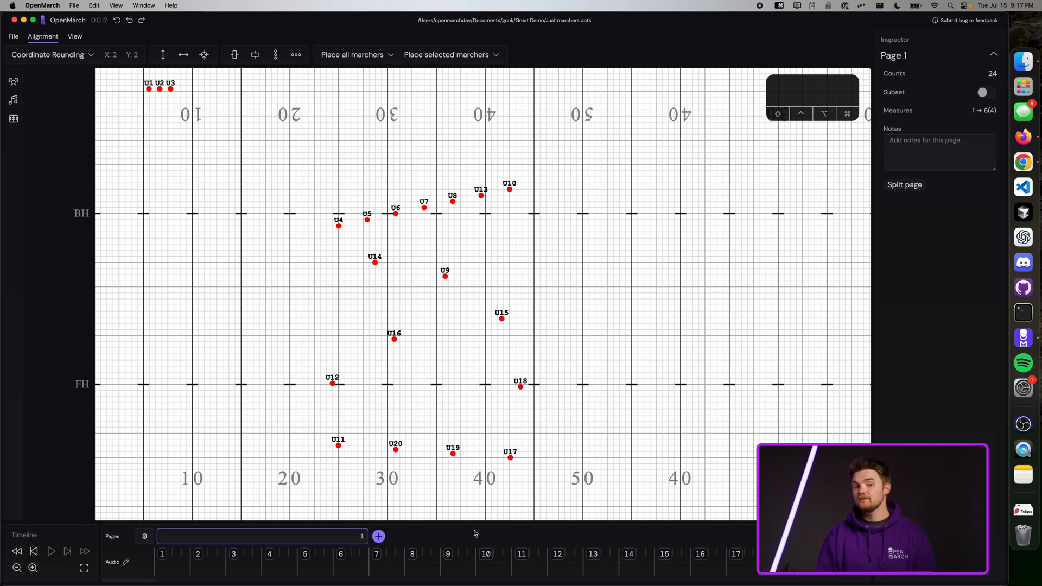
left_click(378, 536)
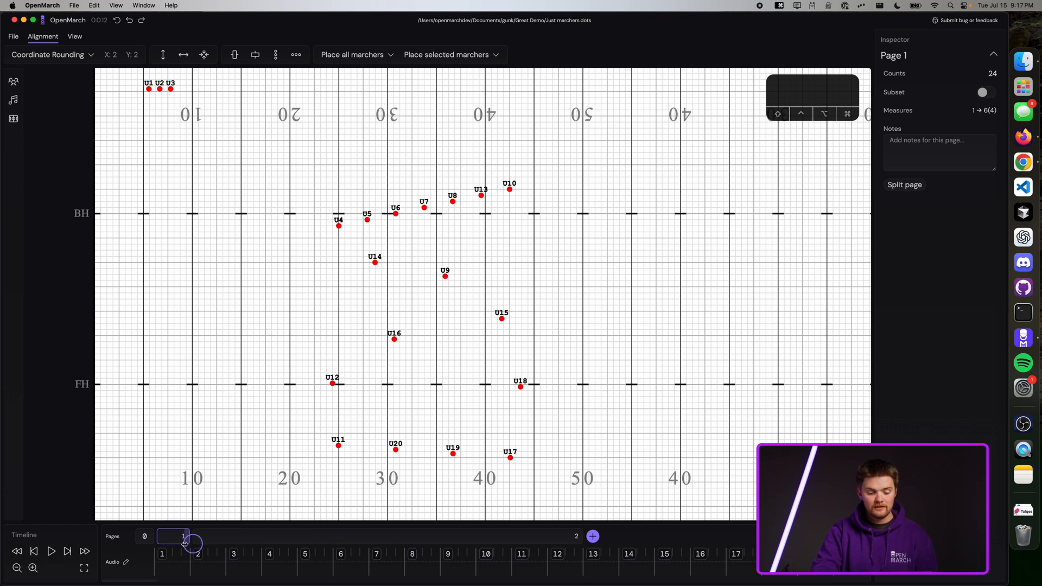
left_click(593, 537)
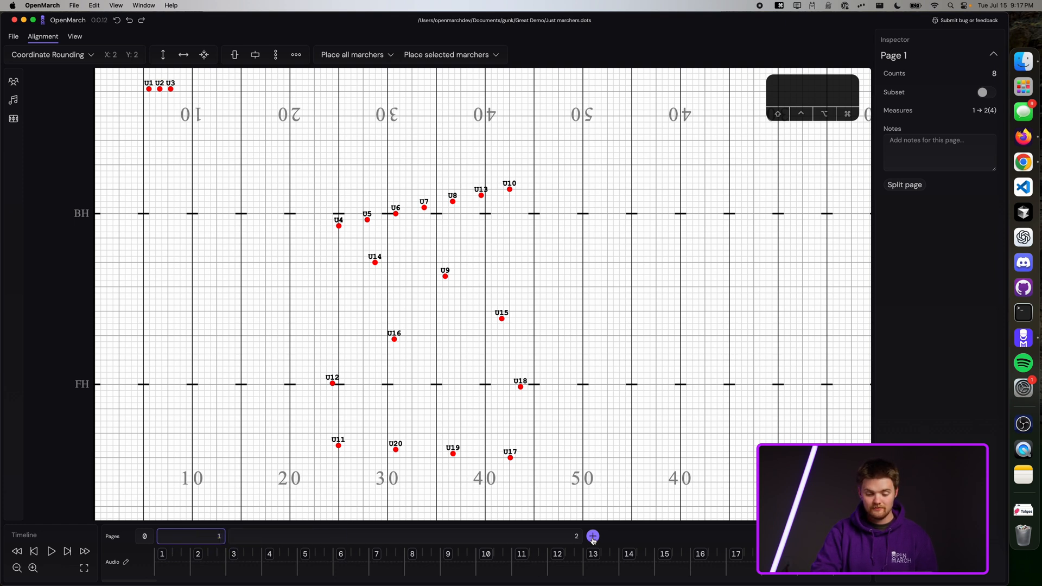
left_click(593, 537)
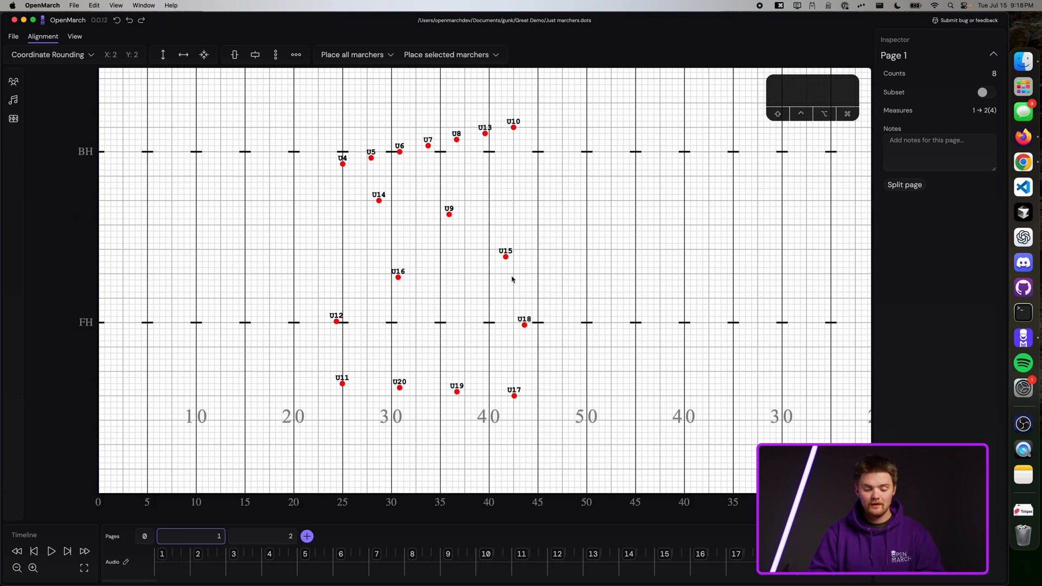
mouse_move(640, 421)
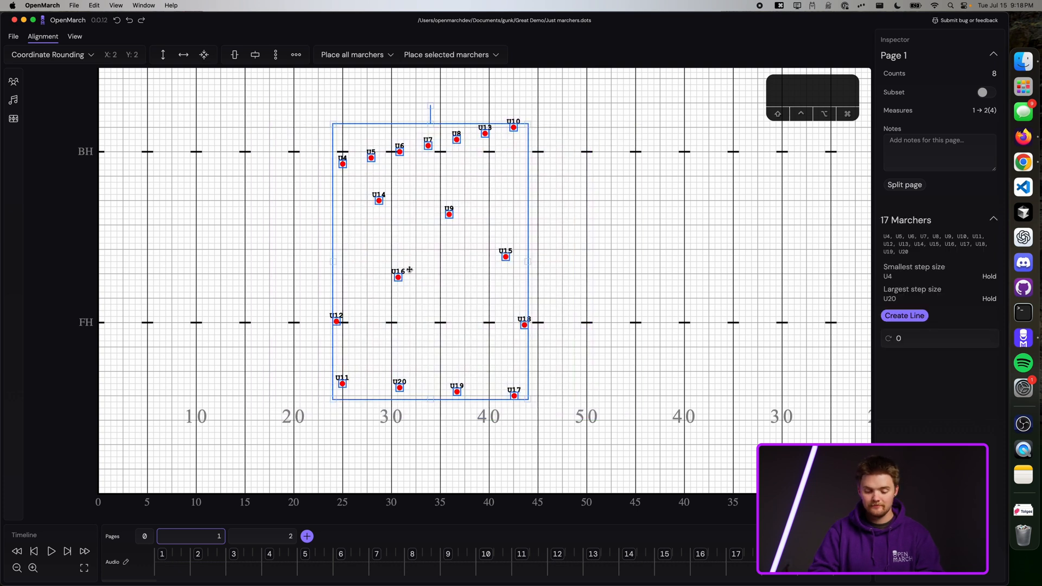
Create a line from the selected marchers U4–U20 and apply the coordinates on page 1.
left_click(905, 315)
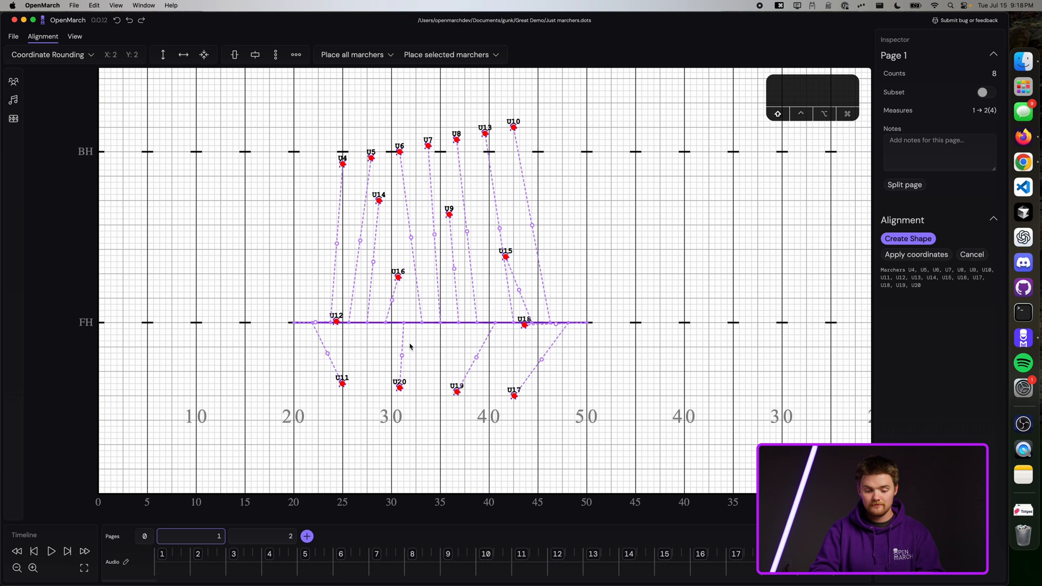
left_click(916, 254)
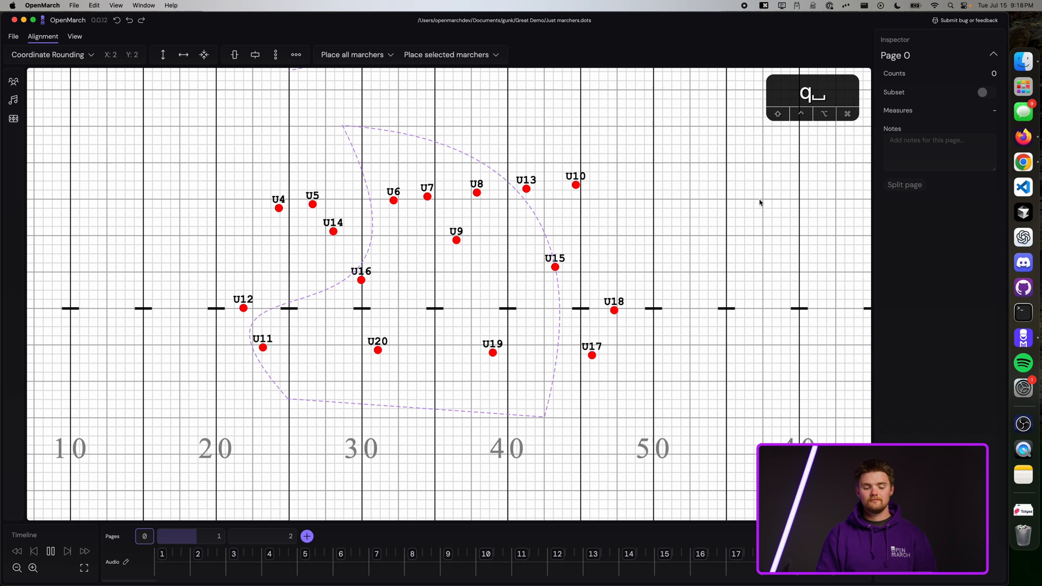
Review page 1's straight line, then move to page 2 for the place-all-marchers options.
left_click(191, 536)
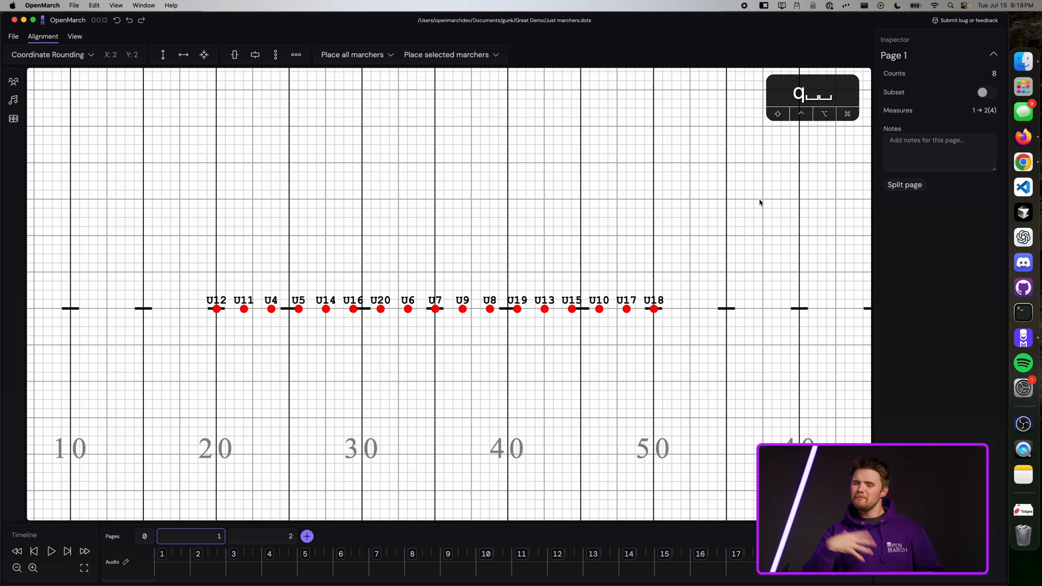
left_click(262, 536)
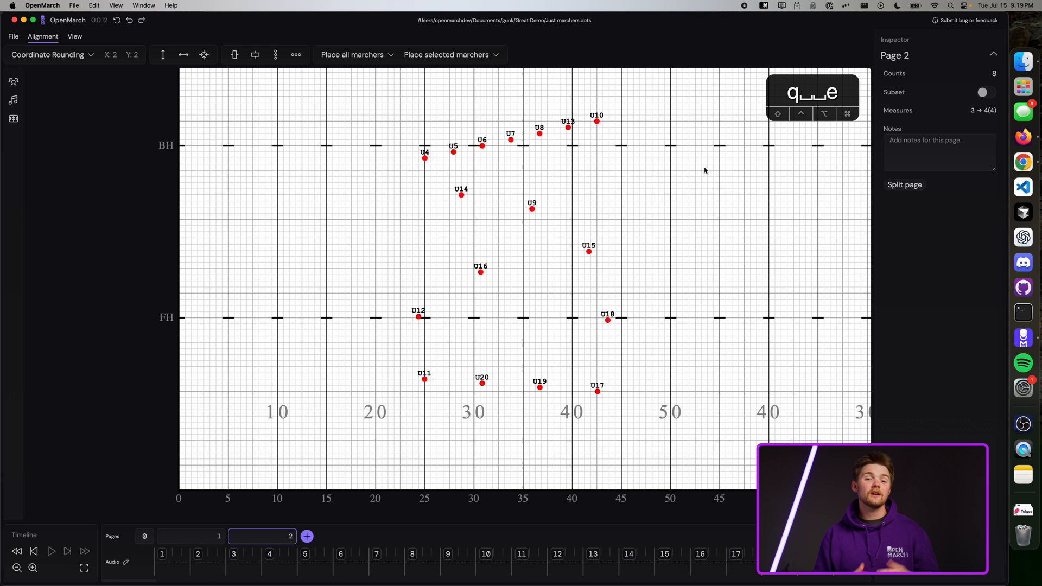
mouse_move(342, 188)
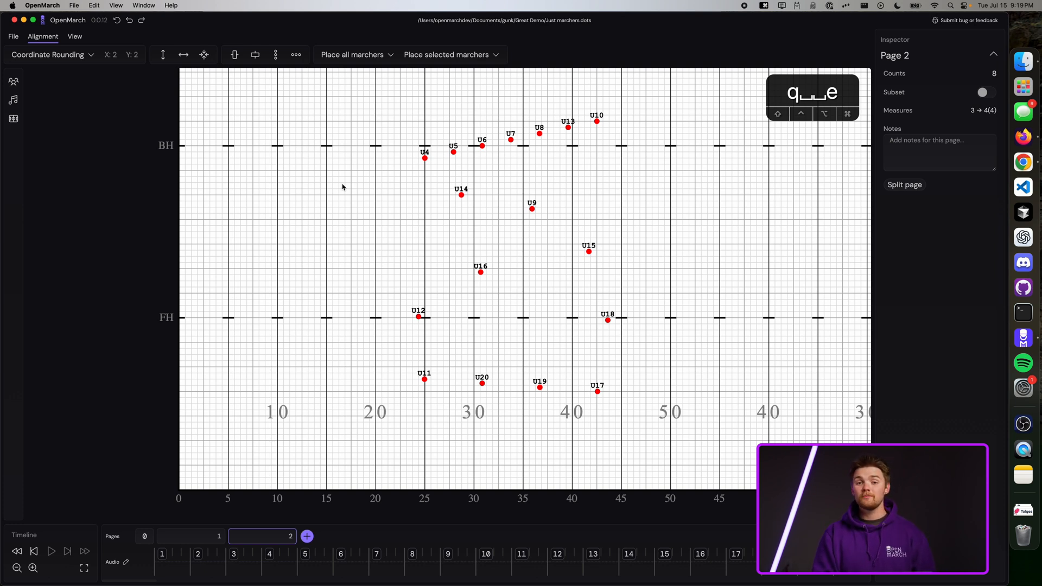
mouse_move(355, 35)
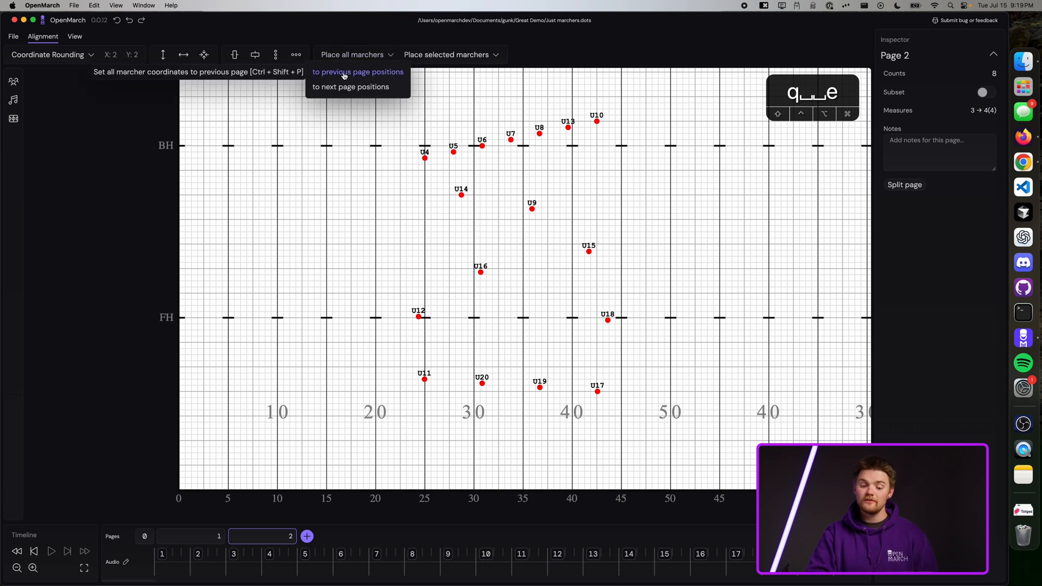
Set page 2's marchers to the previous page's positions in a slanted line and review pages 1 and 2.
left_click(357, 72)
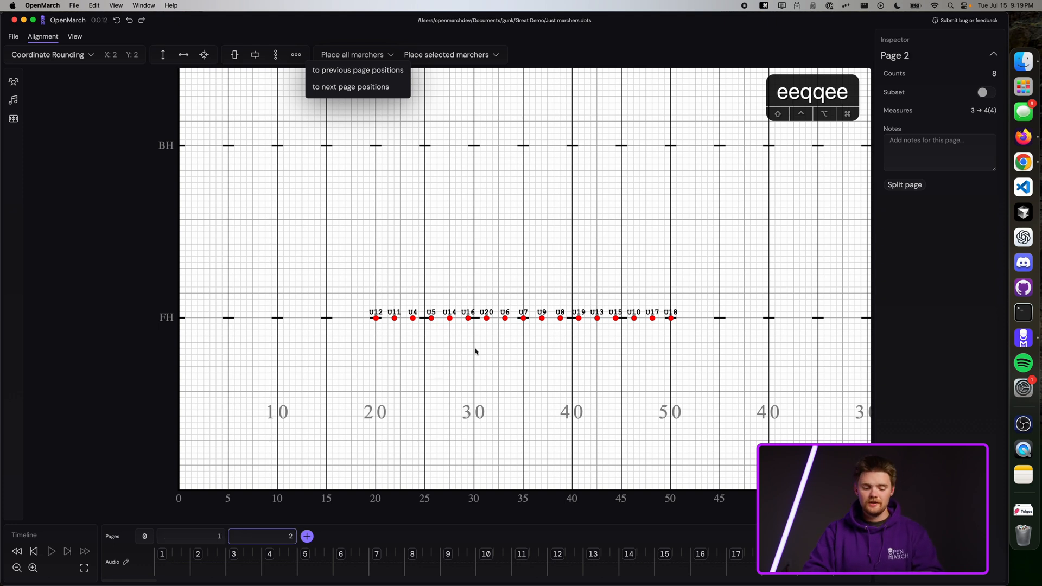
left_click(357, 69)
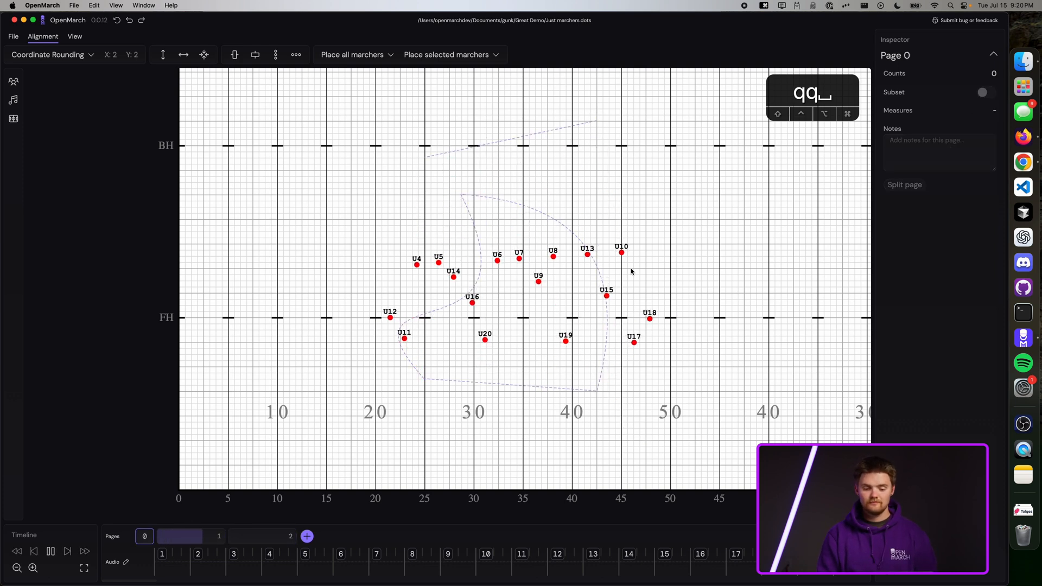
left_click(191, 536)
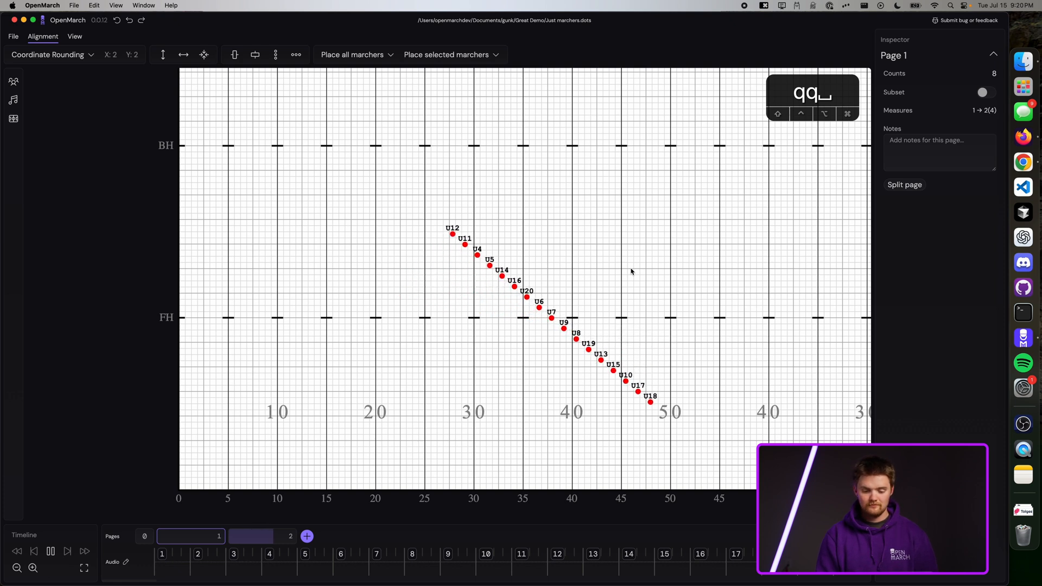
left_click(261, 535)
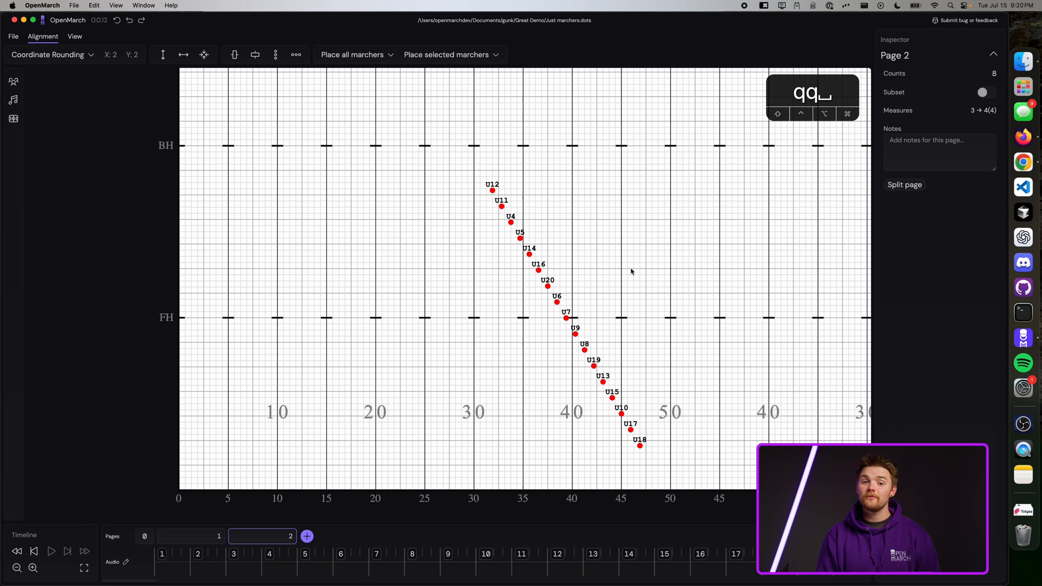
mouse_move(304, 547)
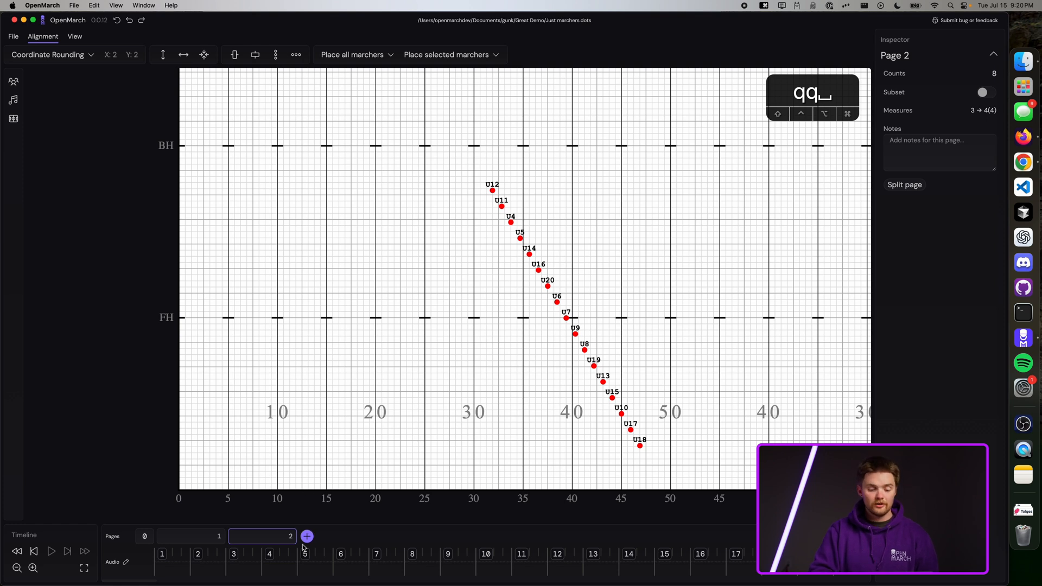
Add page 3 after page 2, toggle page 2 to a subset (1A) and back to a regular page.
left_click(306, 536)
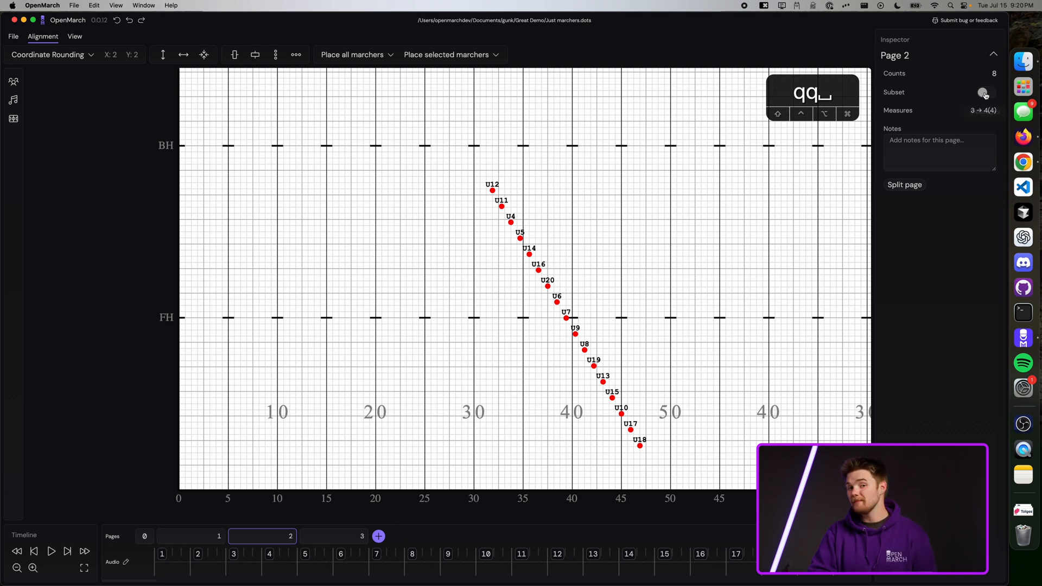
left_click(990, 91)
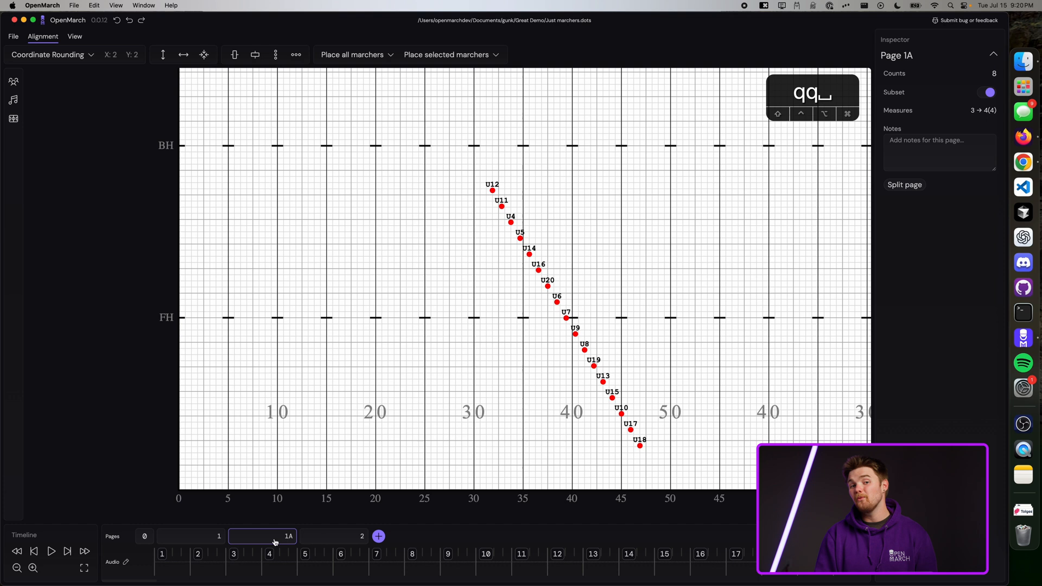
mouse_move(542, 296)
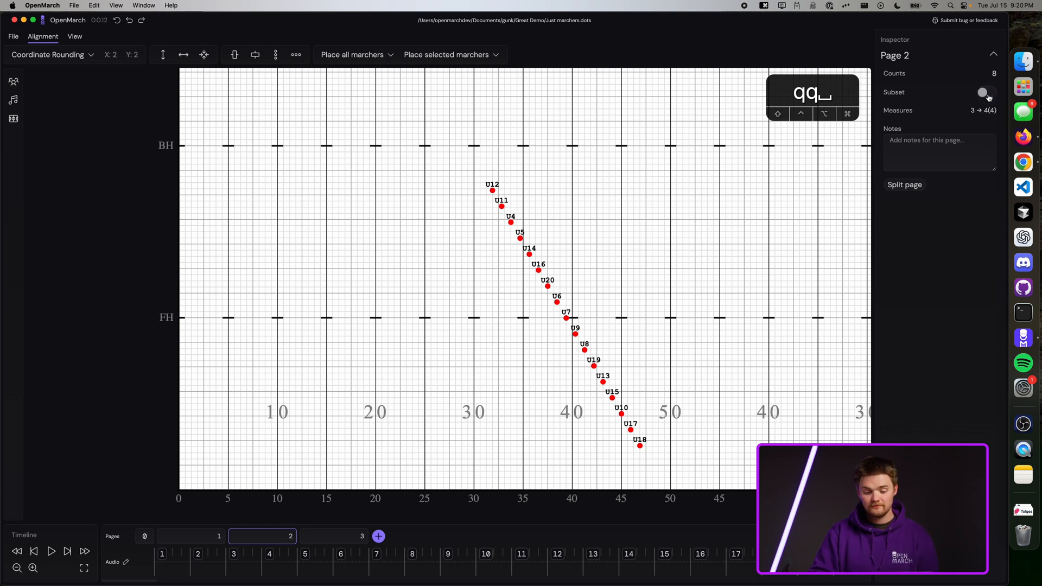
left_click(989, 92)
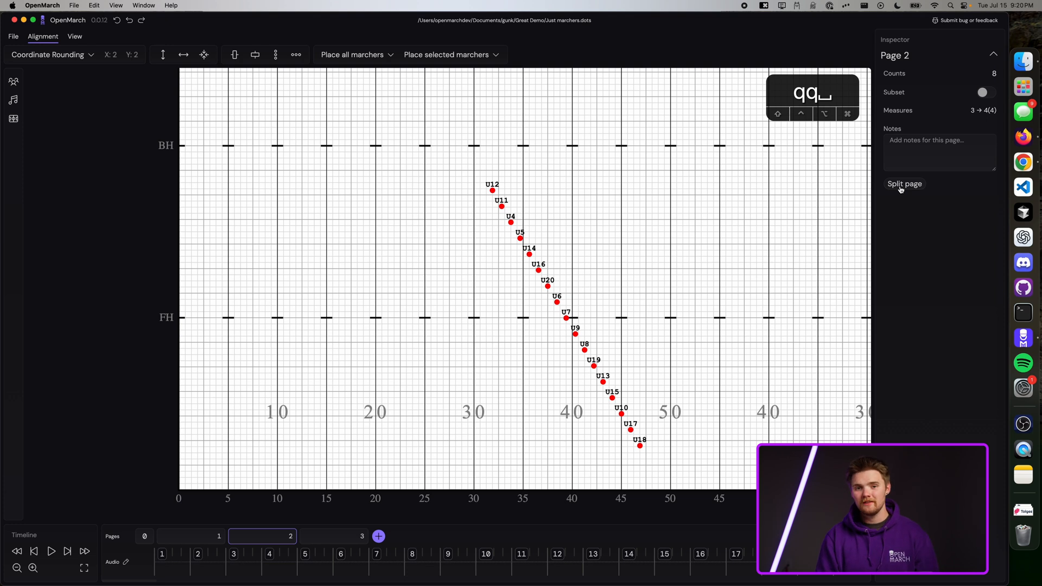
Split page 2 into a 4-count page 2 plus 2A, write its notes, then check pages 1 and 3.
left_click(904, 184)
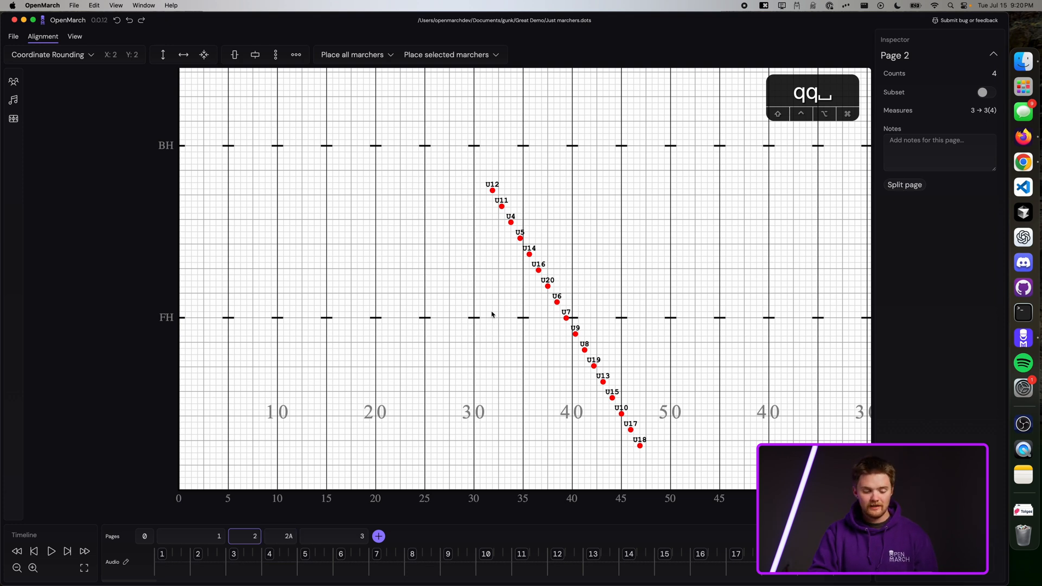
mouse_move(481, 337)
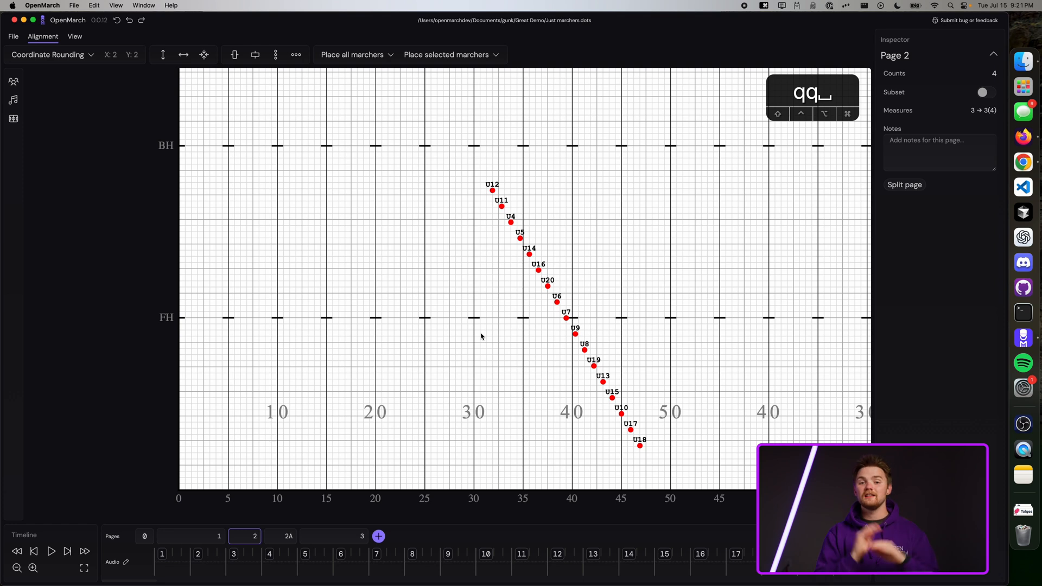
mouse_move(798, 214)
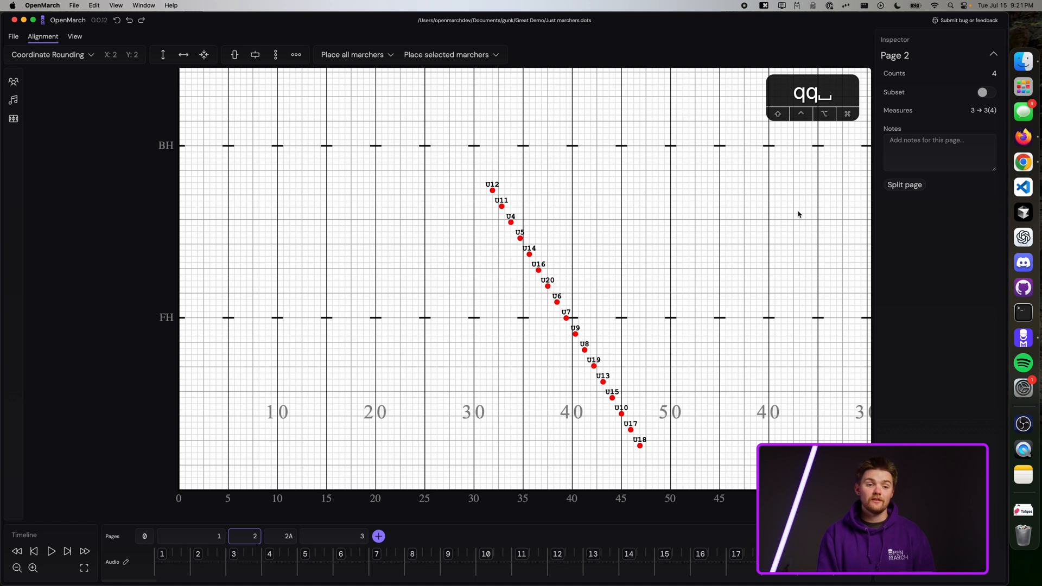
left_click(939, 152)
type("zkljsdfjklbasdfjlbasdfjhklasdfbjh asdfbhjl")
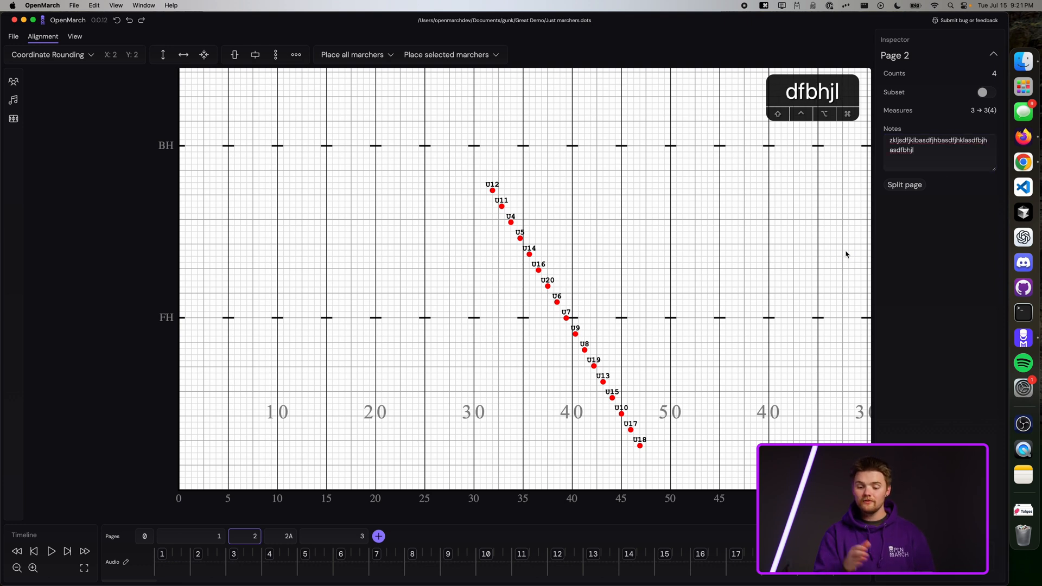
left_click(218, 536)
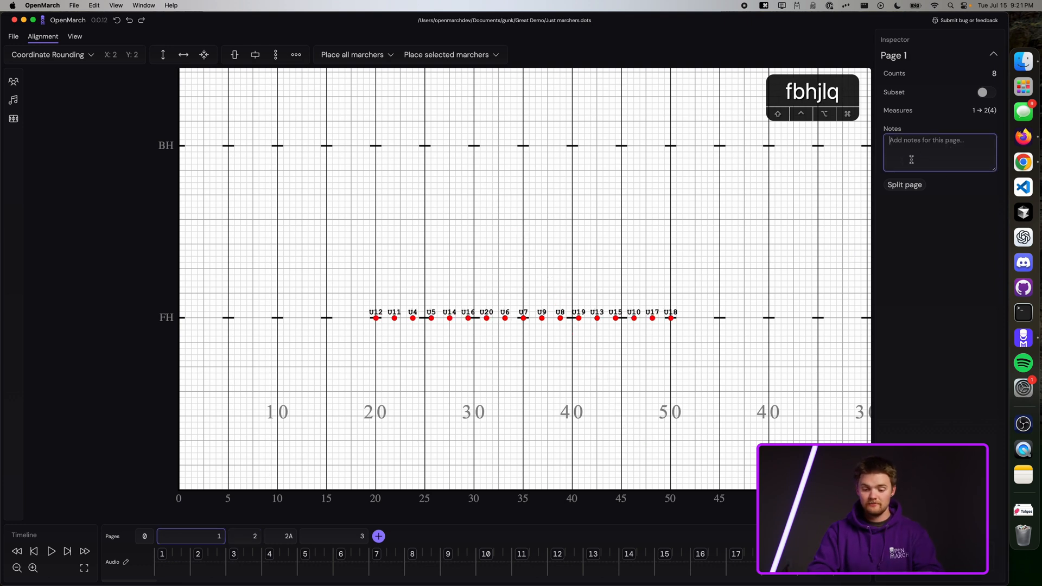
left_click(333, 537)
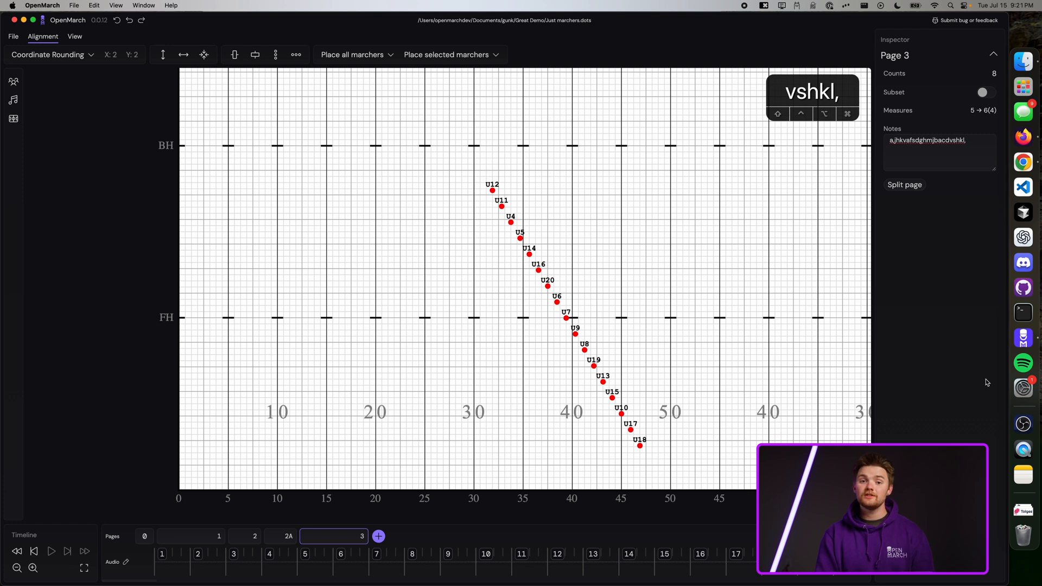
mouse_move(159, 566)
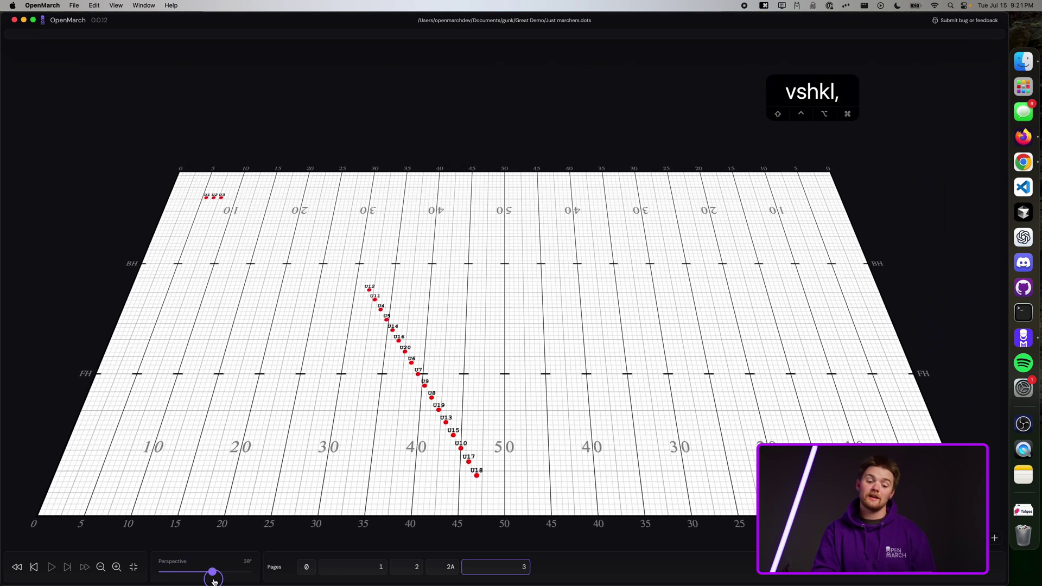
In fullscreen 3D at 50° perspective, return to page 0 and play the show.
left_click(306, 567)
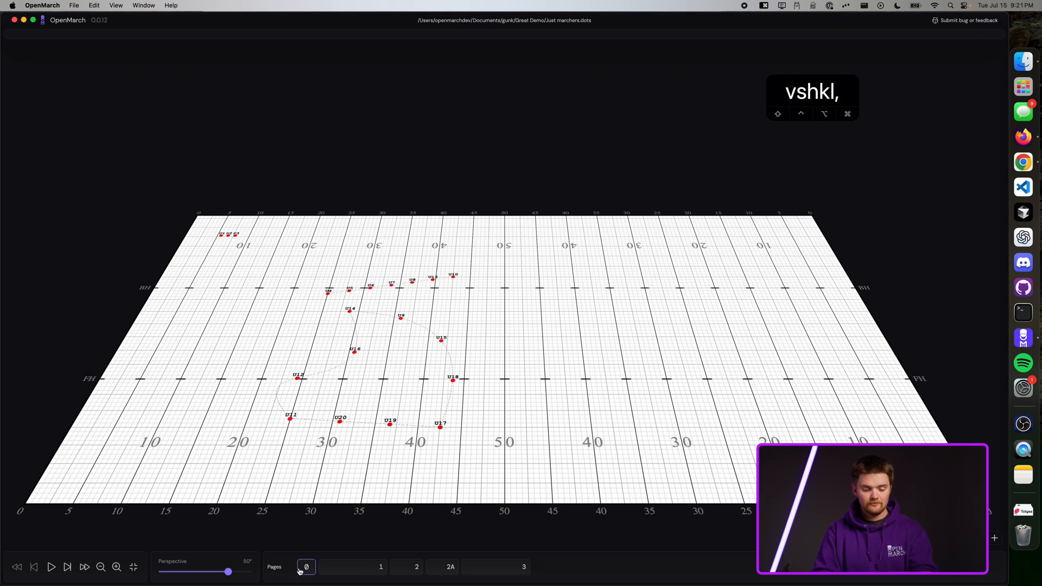
left_click(51, 567)
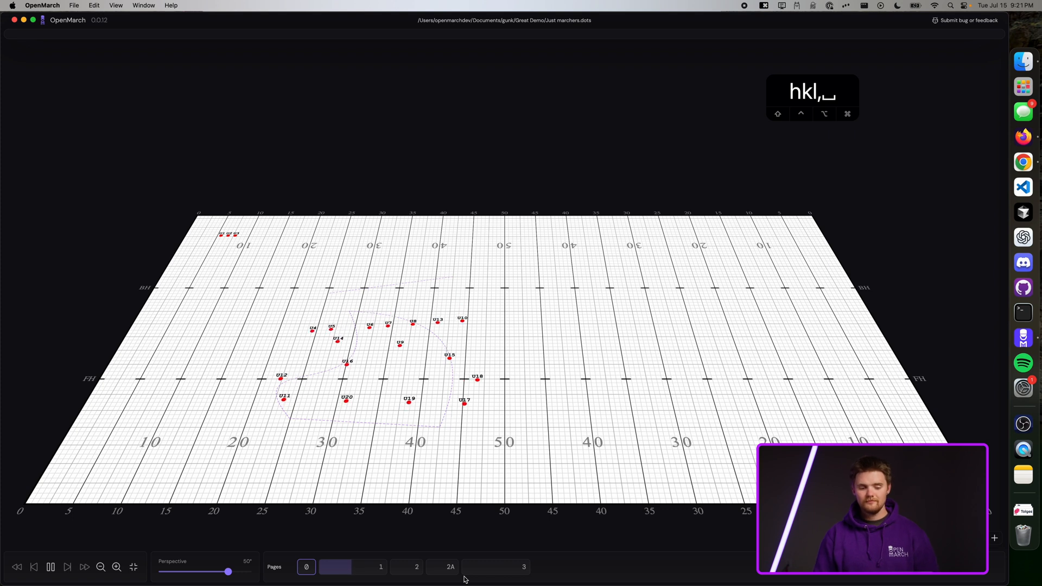